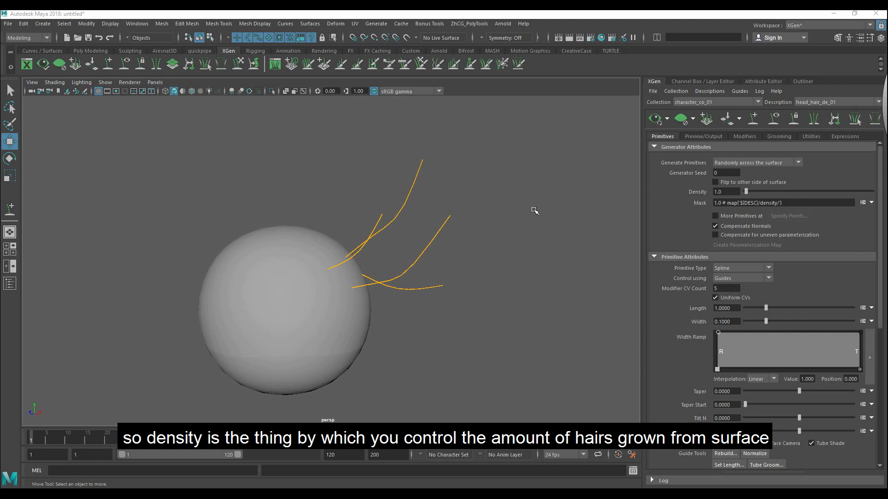
Try hair densities such as 200, 100 and 1.0, then set Density to 20.
{"action": "left_click", "coordinate": [655, 119]}
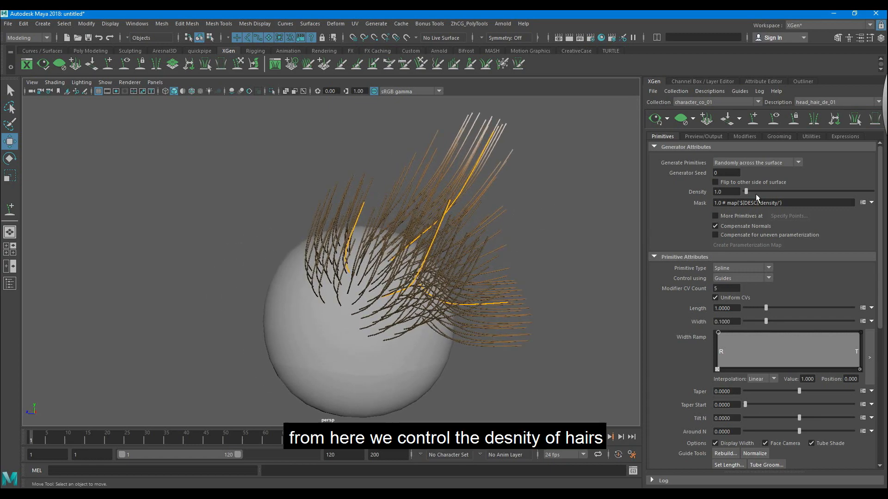
{"action": "left_click_drag", "start_coordinate": [747, 192], "coordinate": [810, 192]}
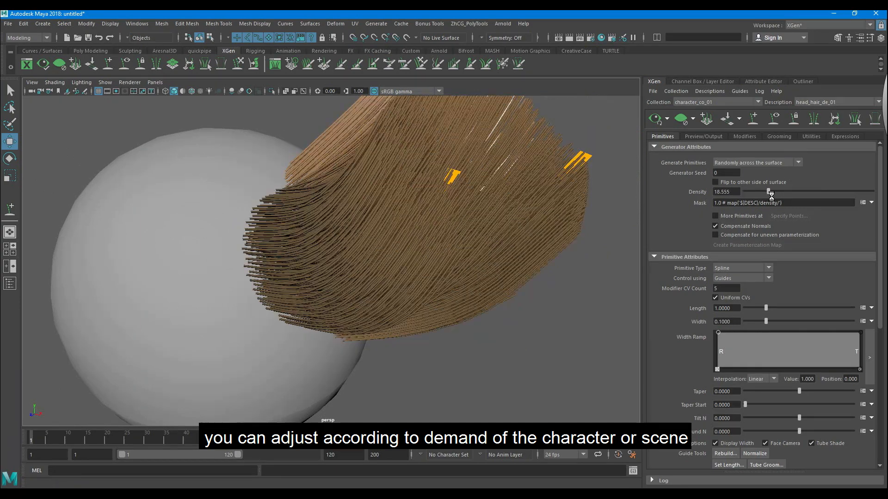
{"action": "left_click_drag", "start_coordinate": [769, 192], "coordinate": [779, 191]}
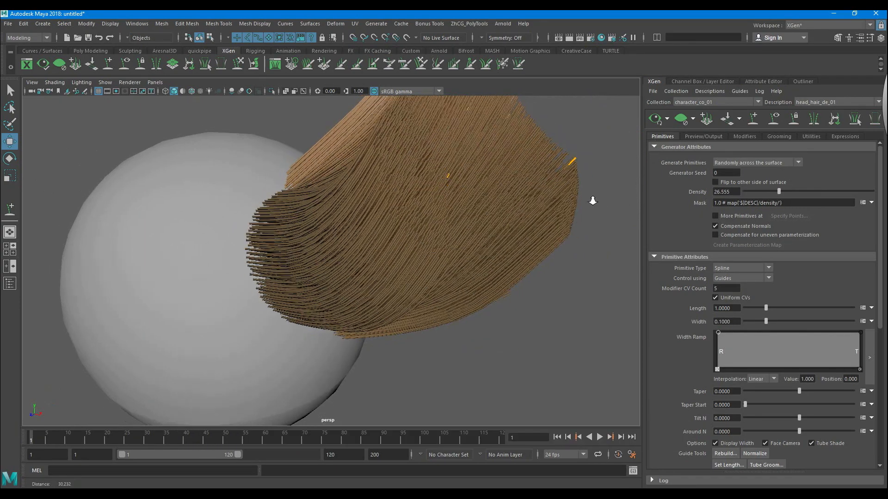
{"action": "left_click_drag", "start_coordinate": [779, 191], "coordinate": [754, 191]}
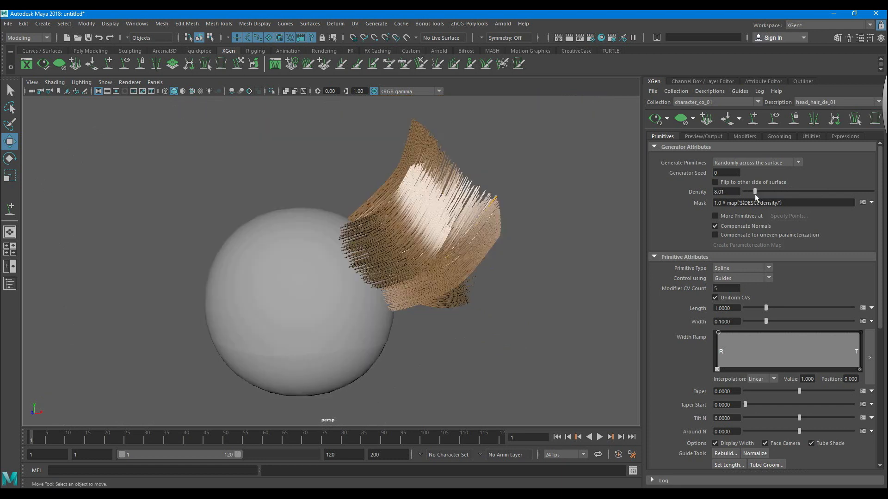
{"action": "mouse_move", "coordinate": [729, 192]}
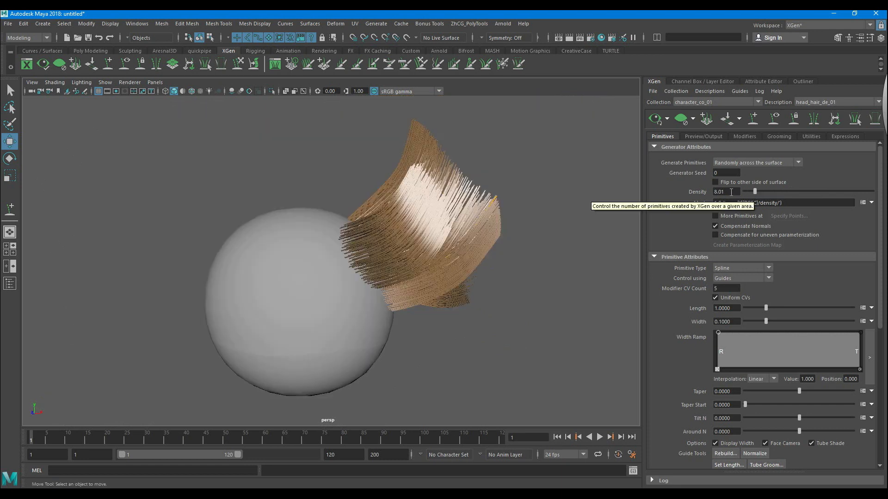
{"action": "type", "text": "200.0"}
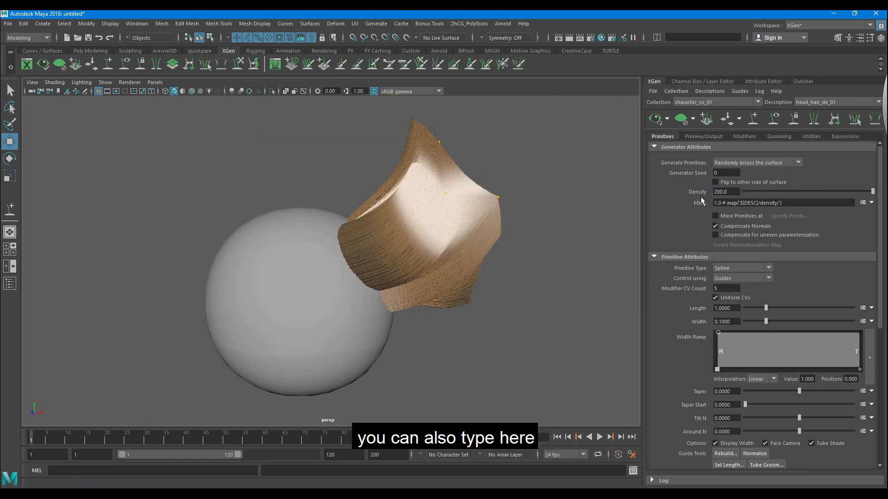
{"action": "type", "text": "100"}
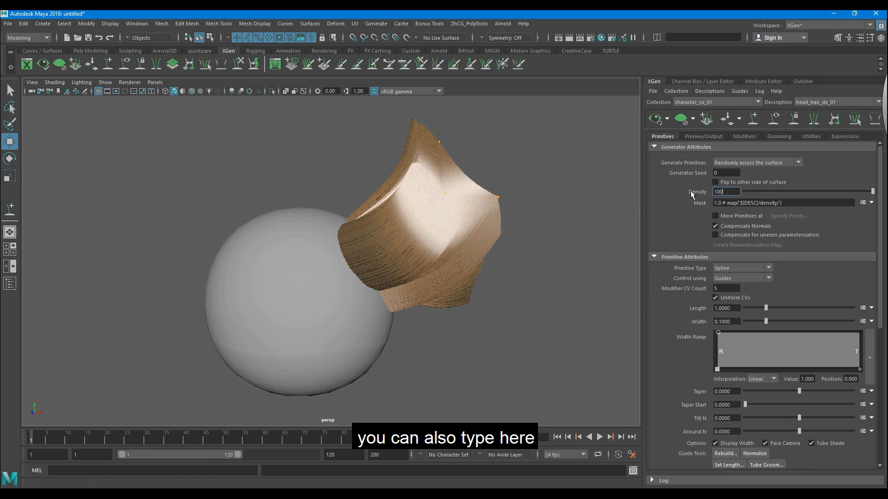
{"action": "type", "text": "1.0"}
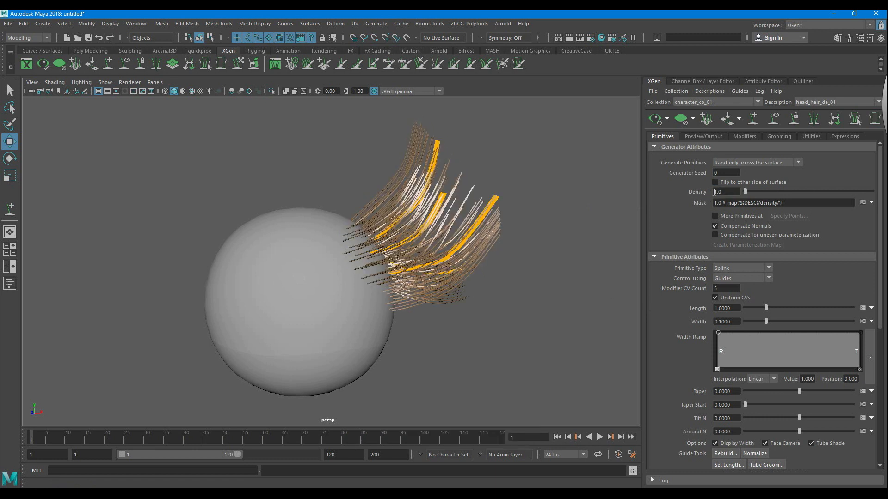
{"action": "type", "text": "20.0"}
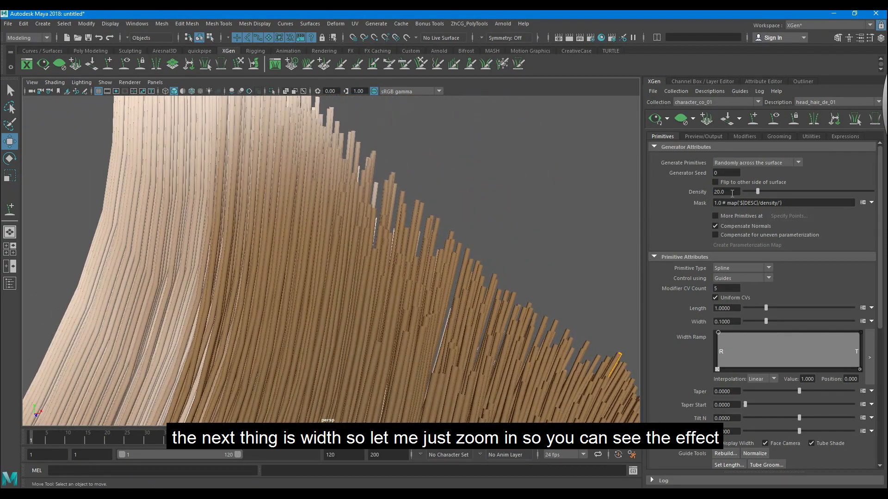
Enter 5.0 as the Generator Attributes density for sparser strands.
{"action": "type", "text": "5.0"}
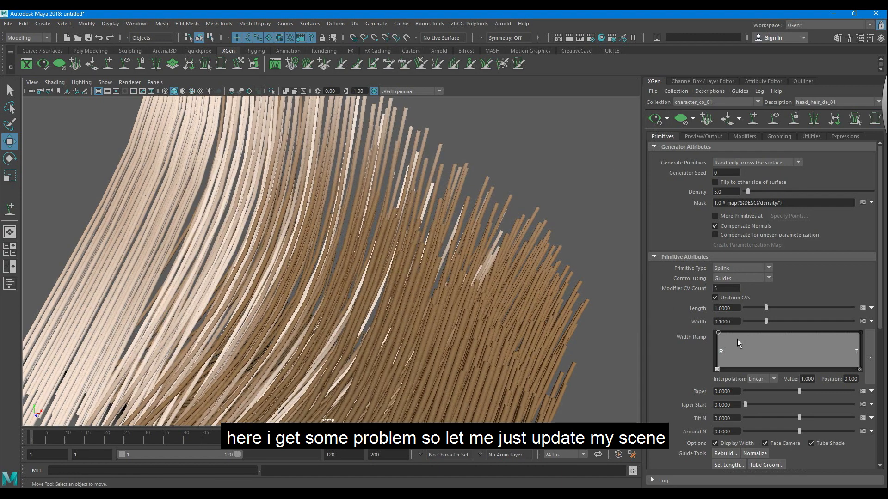
Test taper values, set Taper Start to 0.435, and Taper to about 0.855.
{"action": "left_click_drag", "start_coordinate": [800, 391], "coordinate": [840, 392]}
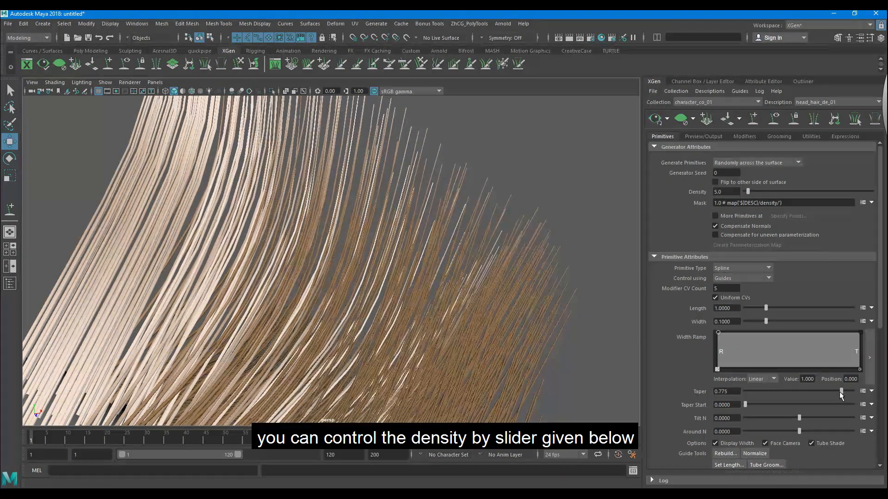
{"action": "left_click_drag", "start_coordinate": [840, 392], "coordinate": [800, 392]}
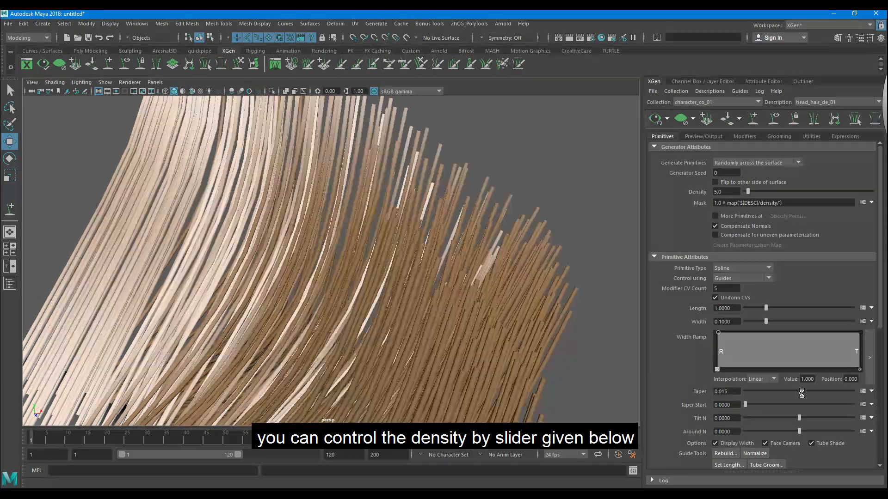
{"action": "left_click_drag", "start_coordinate": [745, 392], "coordinate": [821, 392]}
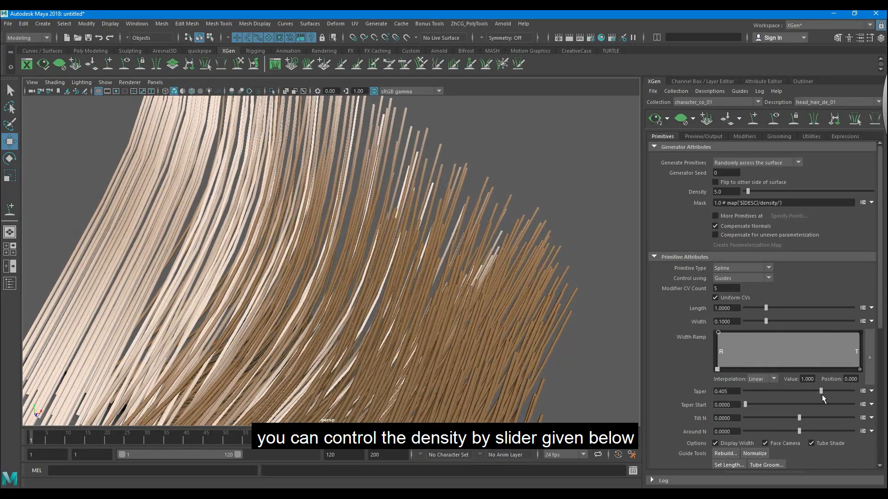
{"action": "left_click_drag", "start_coordinate": [745, 404], "coordinate": [848, 404]}
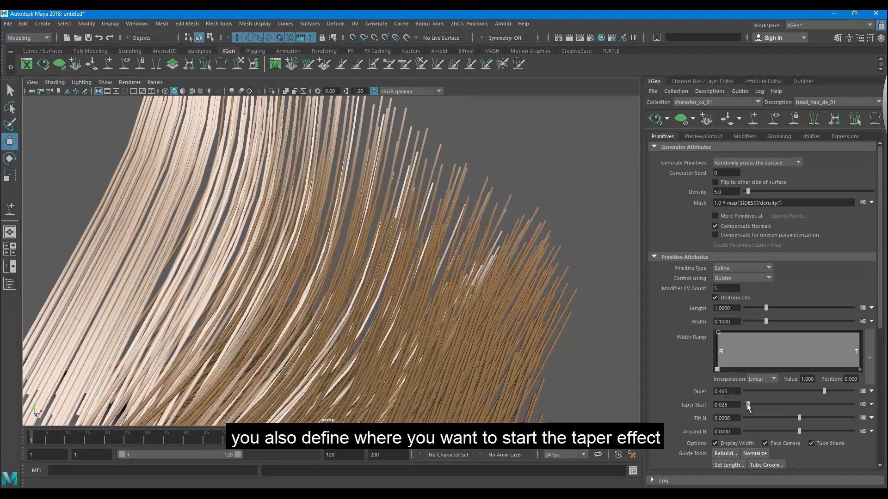
{"action": "left_click_drag", "start_coordinate": [747, 405], "coordinate": [792, 405]}
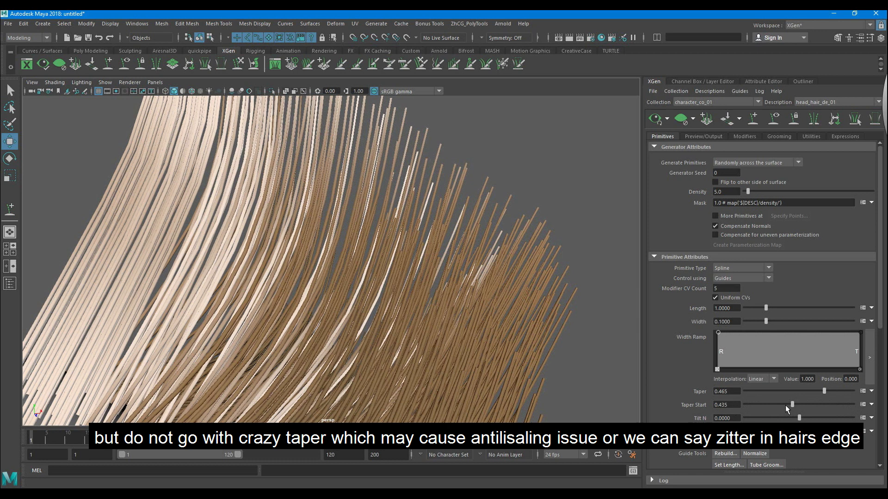
{"action": "mouse_move", "coordinate": [787, 414]}
{"action": "type", "text": "-1"}
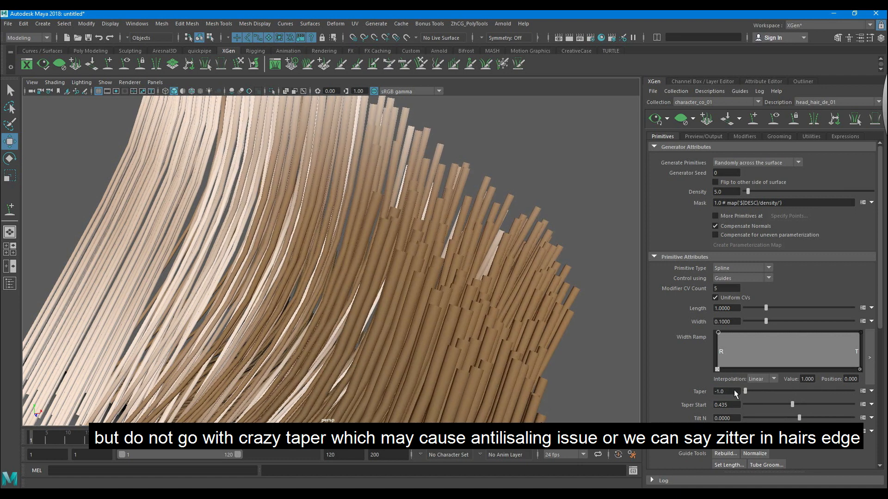
{"action": "left_click_drag", "start_coordinate": [744, 391], "coordinate": [815, 391]}
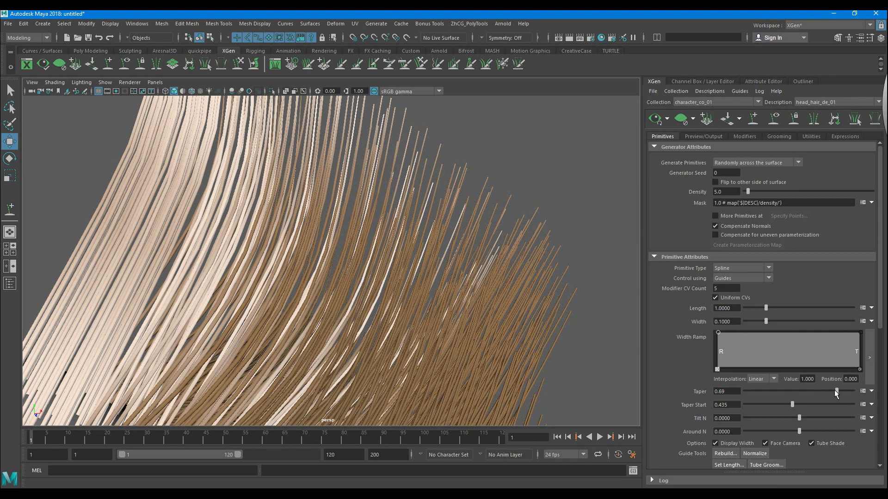
{"action": "left_click_drag", "start_coordinate": [834, 391], "coordinate": [851, 392]}
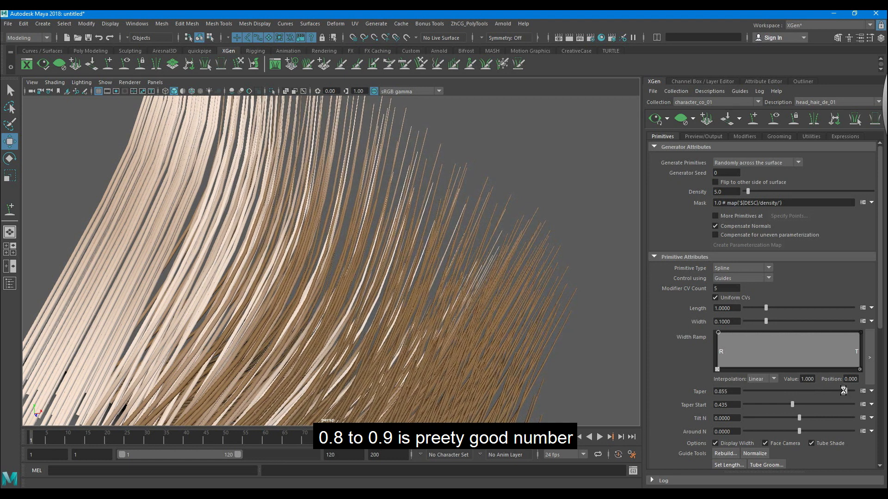
{"action": "left_click_drag", "start_coordinate": [843, 391], "coordinate": [832, 392]}
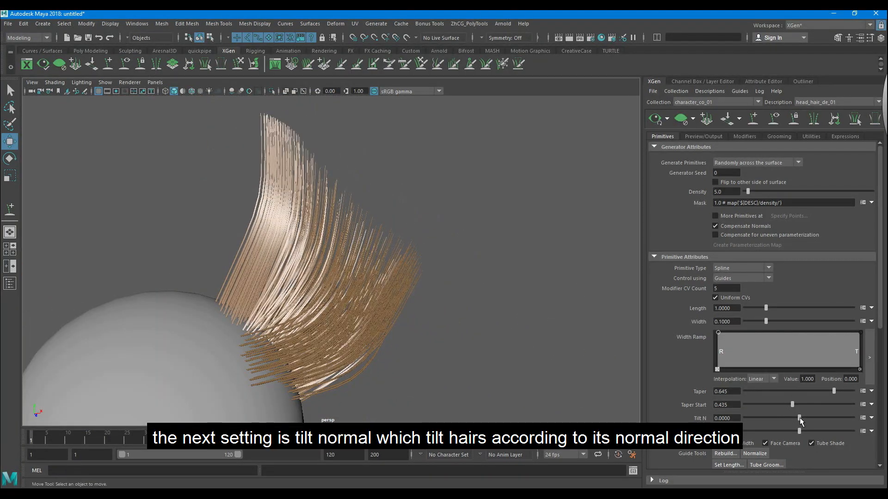
Drag the Tilt N slider to lean the hair strands off their normals.
{"action": "left_click_drag", "start_coordinate": [792, 417], "coordinate": [807, 418]}
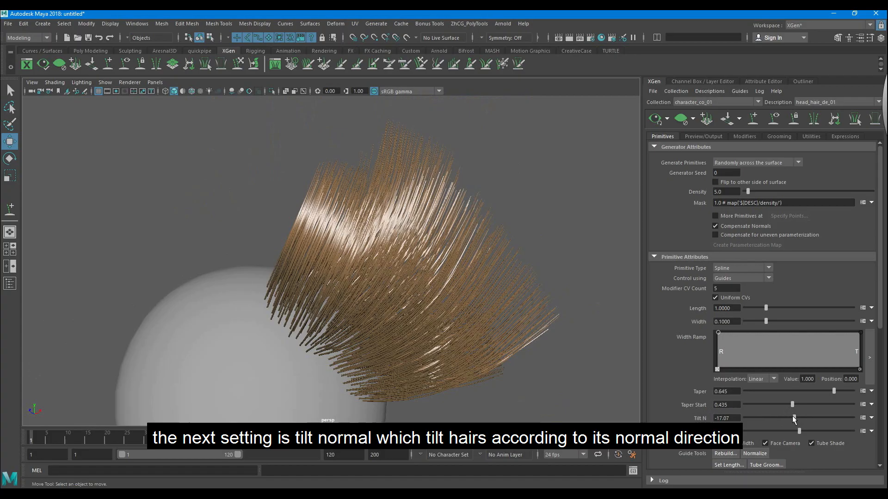
{"action": "left_click_drag", "start_coordinate": [793, 418], "coordinate": [800, 418]}
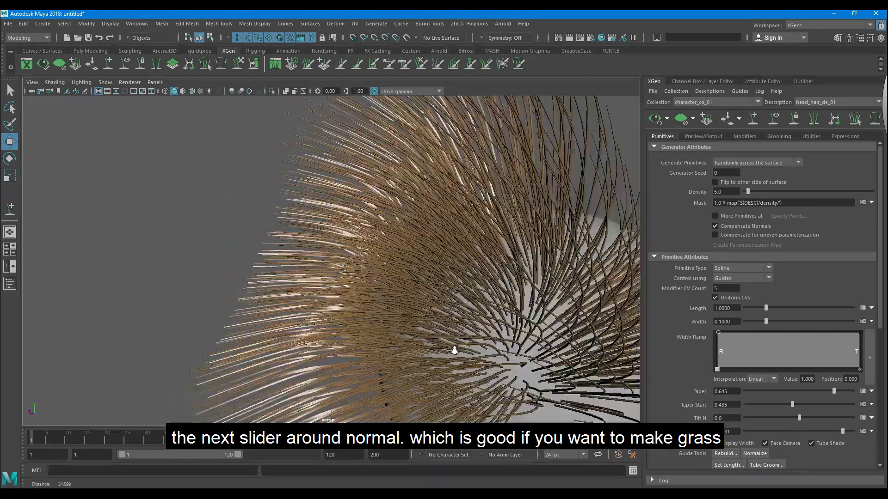
Preview rotation with the Around N slider, then reset Around N to 0.
{"action": "left_click_drag", "start_coordinate": [454, 350], "coordinate": [298, 291]}
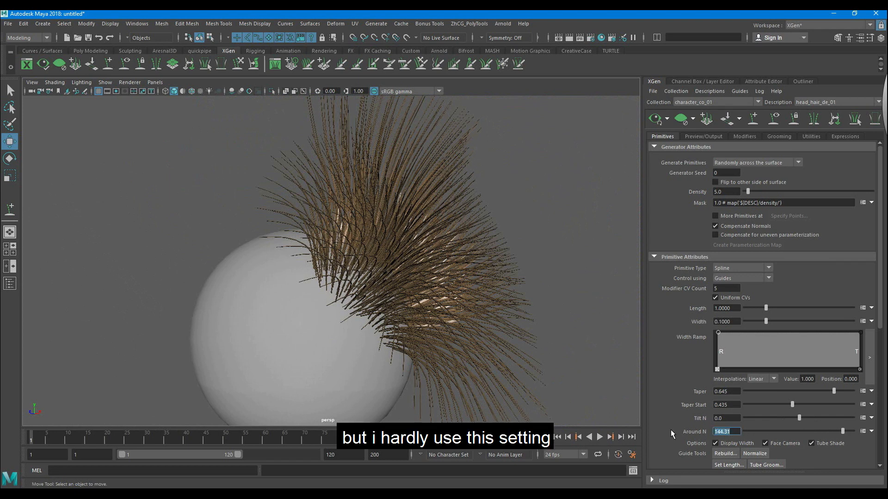
{"action": "type", "text": "0.0"}
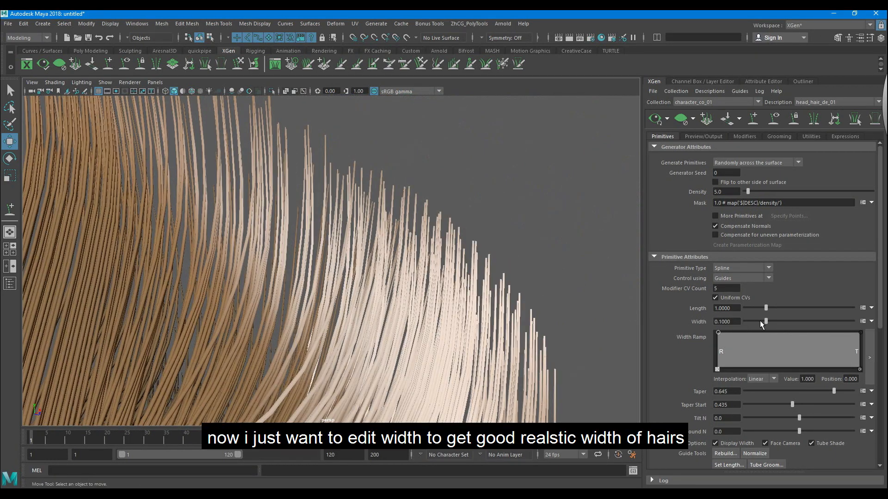
Test hair widths including 0.01, then set the Width to 0.02.
{"action": "left_click_drag", "start_coordinate": [766, 321], "coordinate": [829, 322]}
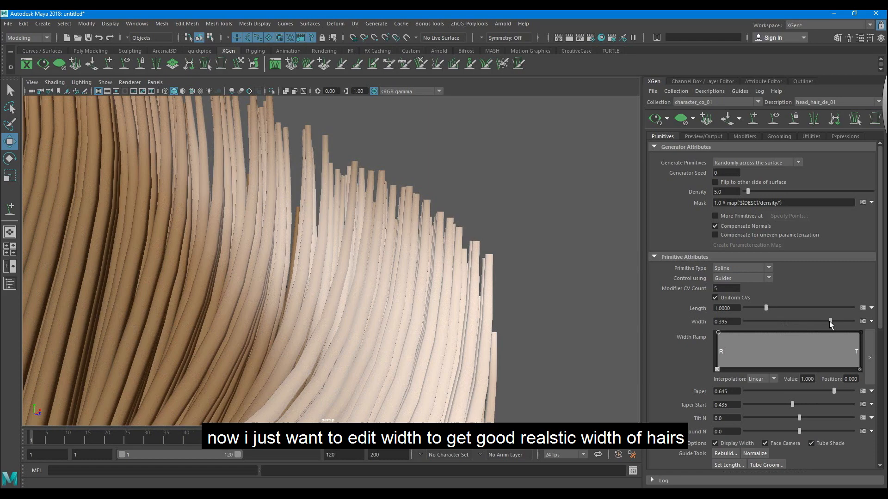
{"action": "left_click_drag", "start_coordinate": [829, 321], "coordinate": [759, 321]}
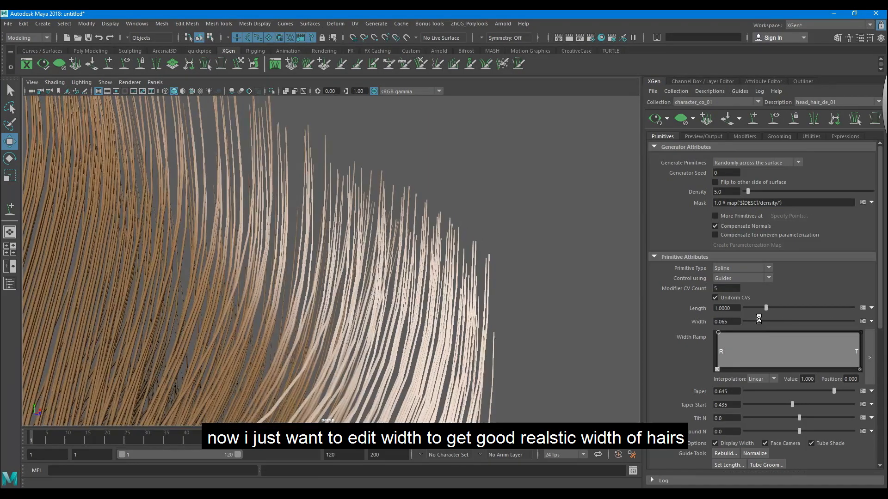
{"action": "left_click_drag", "start_coordinate": [759, 320], "coordinate": [761, 321]}
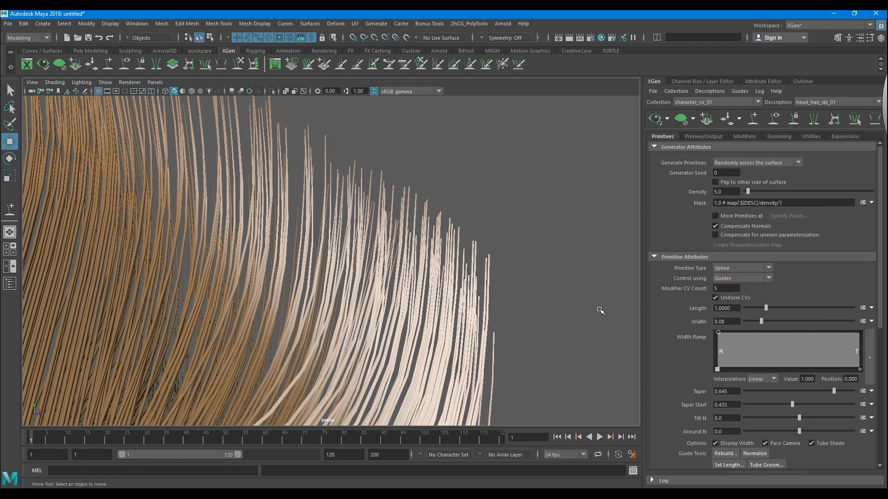
{"action": "mouse_move", "coordinate": [784, 324]}
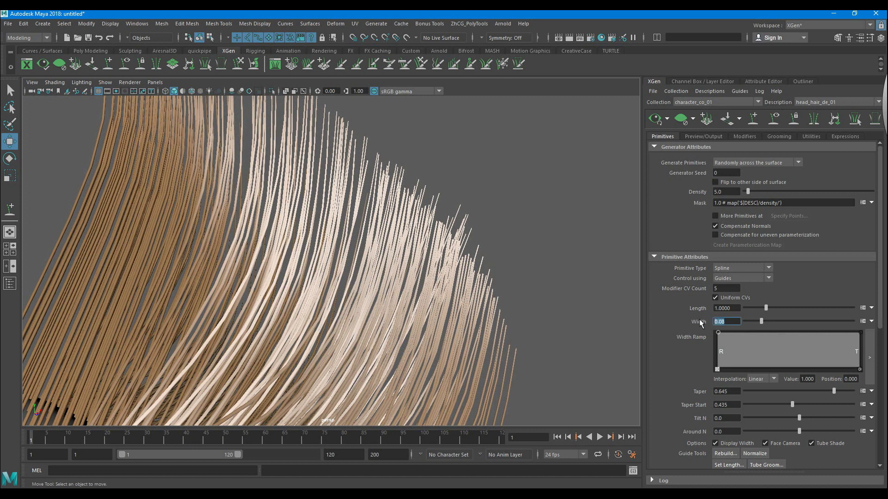
{"action": "type", "text": "0"}
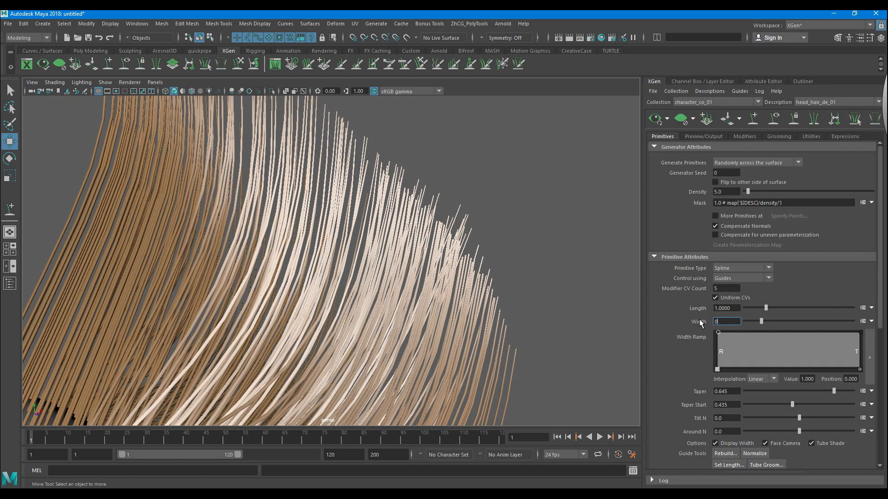
{"action": "type", "text": "0.01"}
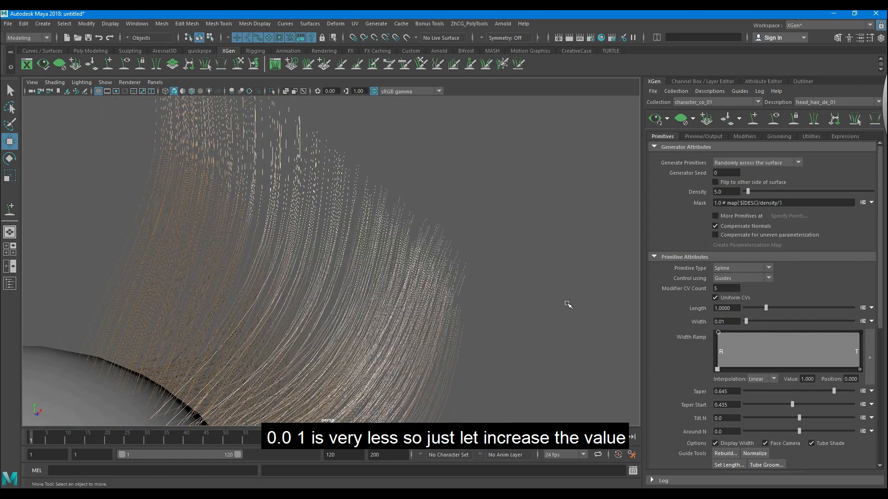
{"action": "left_click", "coordinate": [727, 322]}
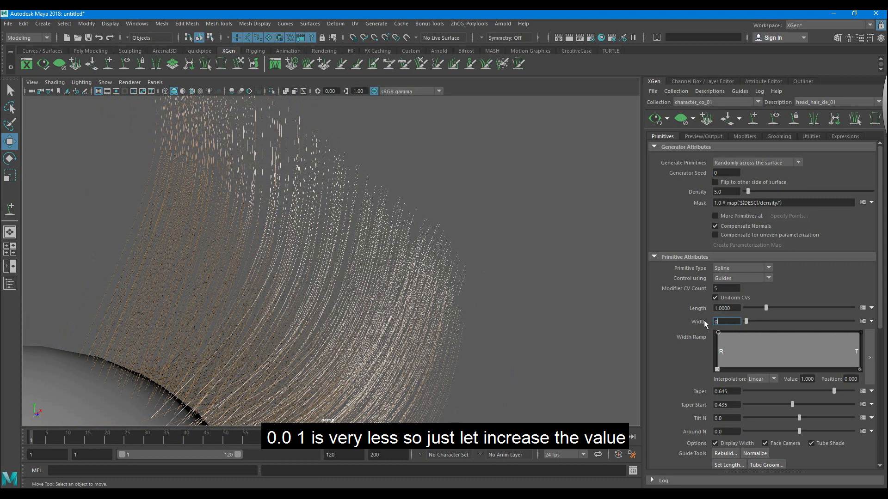
{"action": "type", "text": "0.0"}
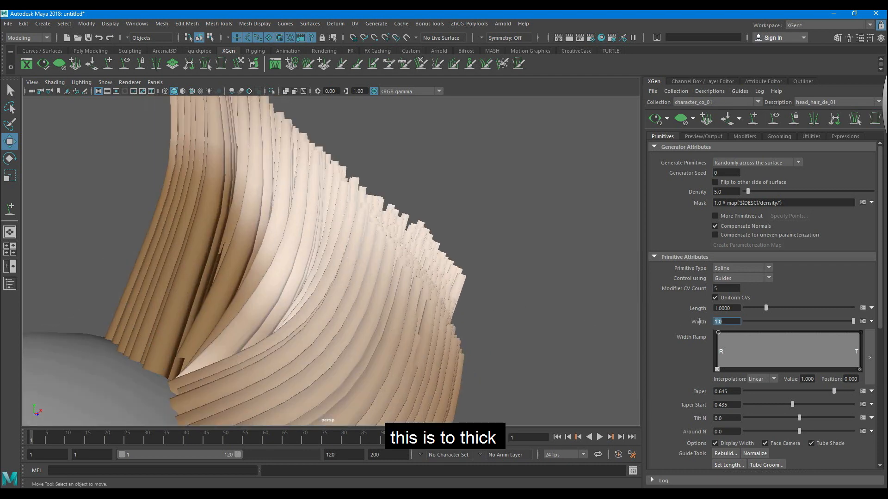
{"action": "type", "text": "0.02"}
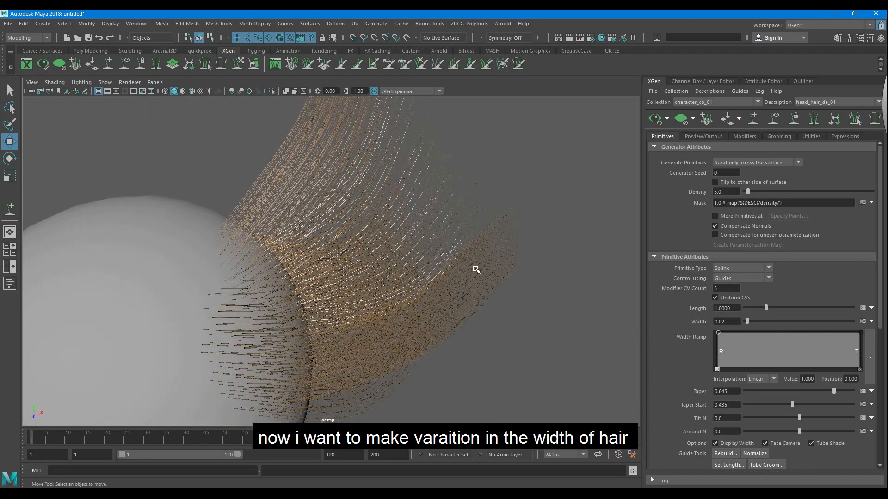
Set the Width expression to rand(0.01,0.03), then apply and accept it.
{"action": "left_click", "coordinate": [862, 320]}
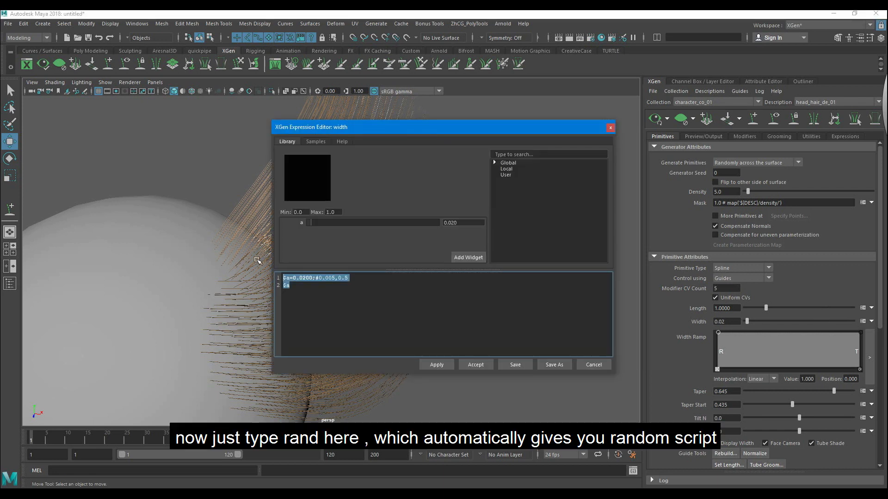
{"action": "type", "text": "rand("}
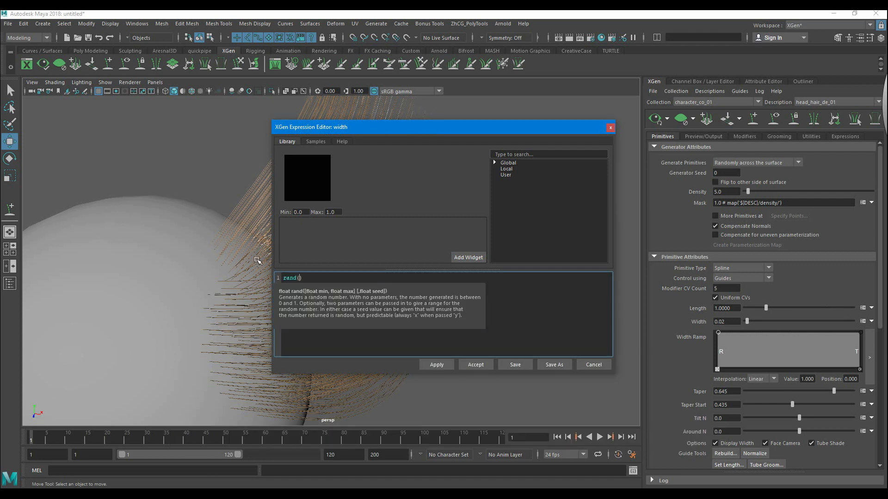
{"action": "type", "text": "0"}
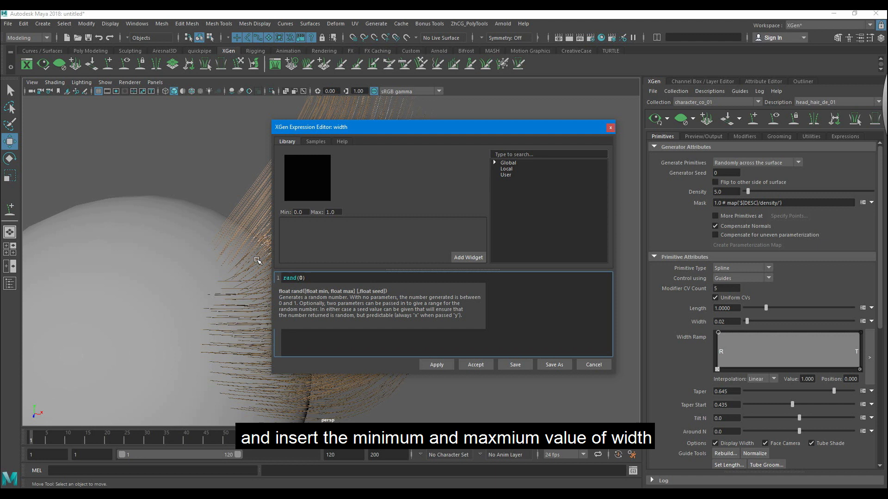
{"action": "type", "text": ".01"}
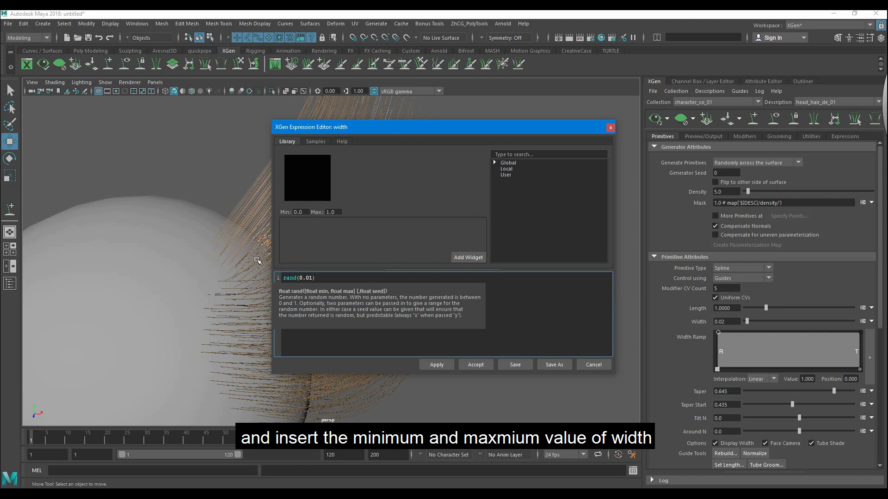
{"action": "type", "text": ","}
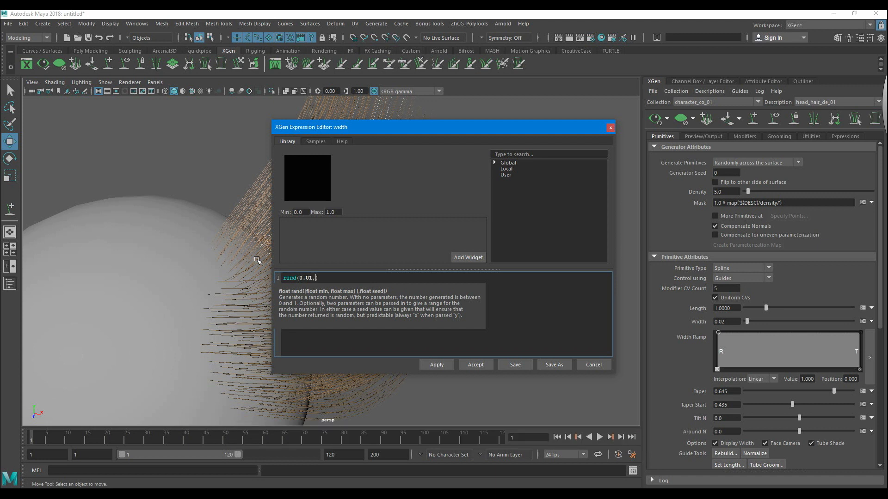
{"action": "type", "text": "0.03"}
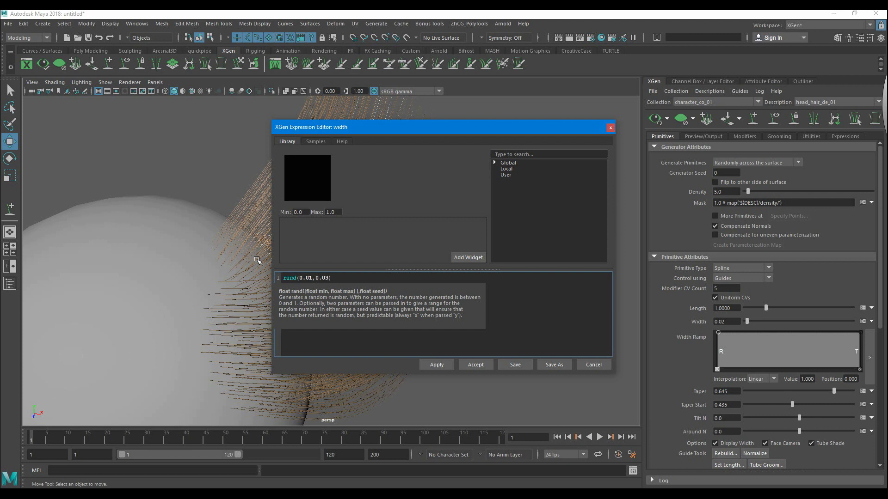
{"action": "left_click", "coordinate": [436, 363]}
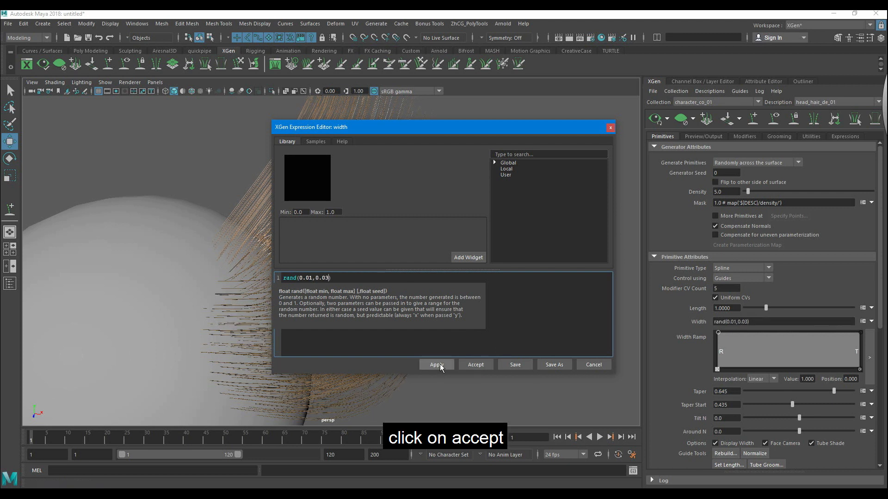
{"action": "left_click", "coordinate": [475, 365]}
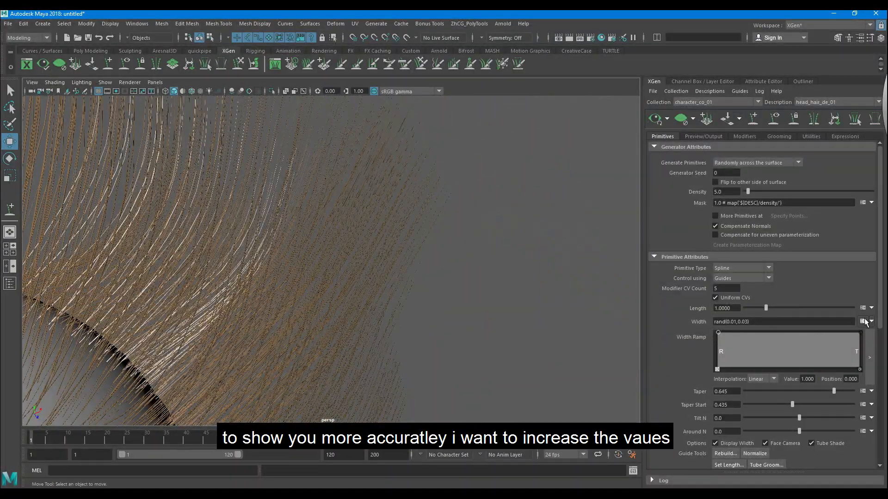
Change the Width expression to rand(0.05,0.09) and inspect the strands up close.
{"action": "left_click", "coordinate": [862, 322]}
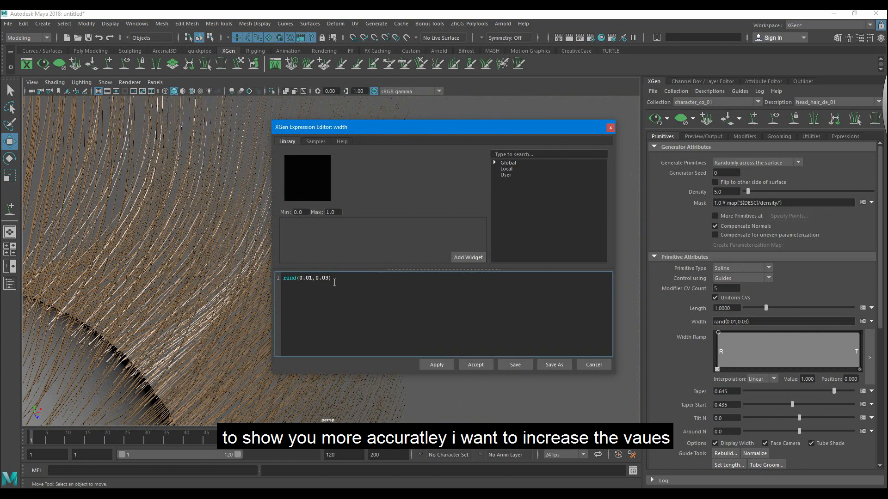
{"action": "type", "text": "0.05"}
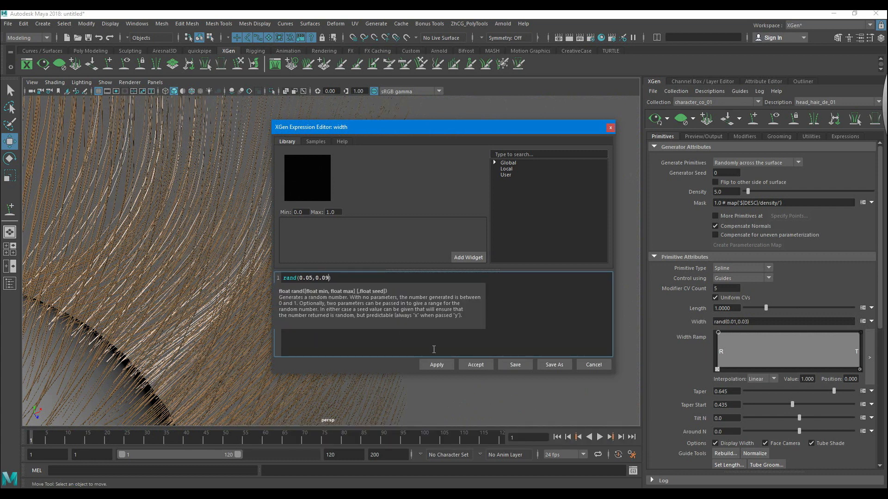
{"action": "left_click", "coordinate": [475, 365]}
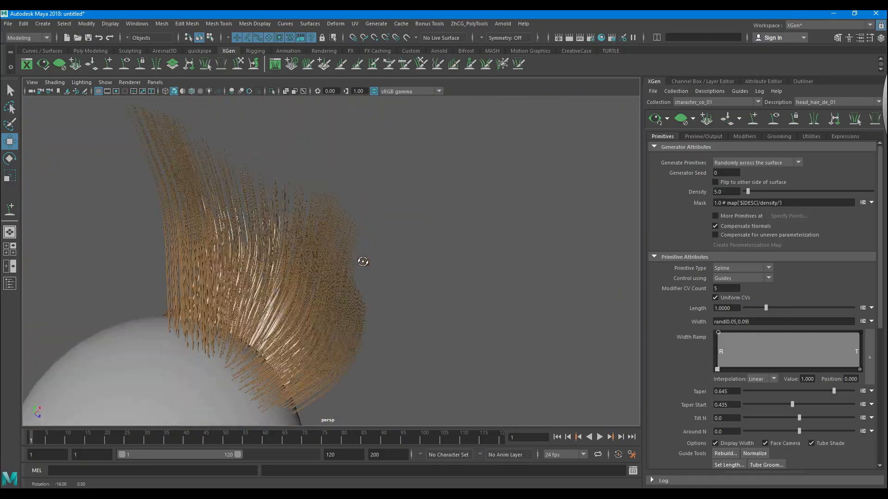
{"action": "left_click_drag", "start_coordinate": [362, 261], "coordinate": [326, 292]}
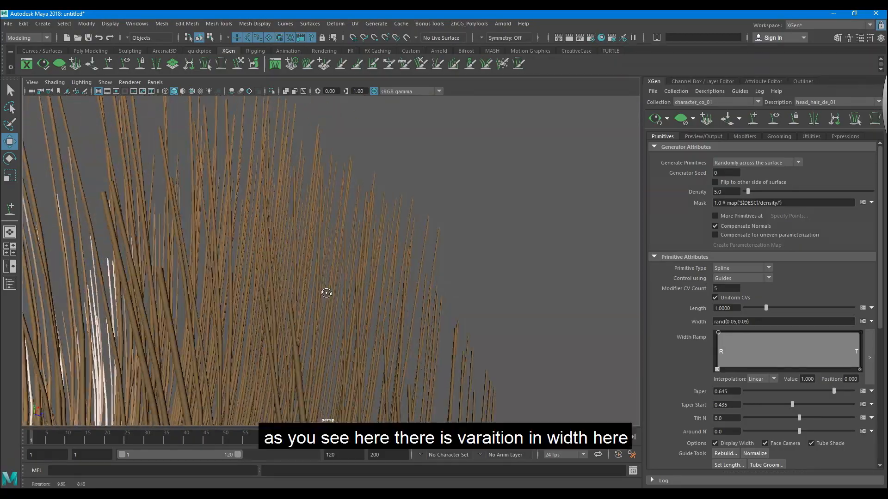
{"action": "left_click_drag", "start_coordinate": [325, 293], "coordinate": [311, 285]}
{"action": "type", "text": "1"}
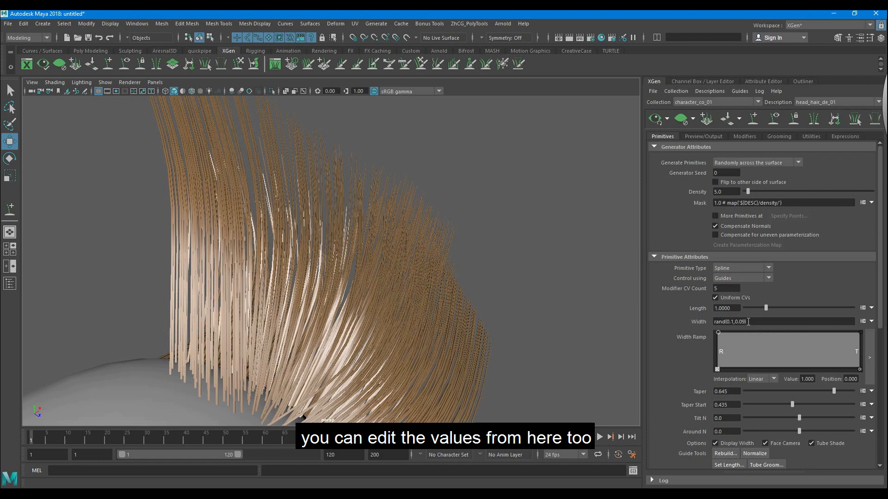
Edit the Width field to rand(0.02,0.9) and orbit the view to check the spread.
{"action": "key", "text": "BackSpace"}
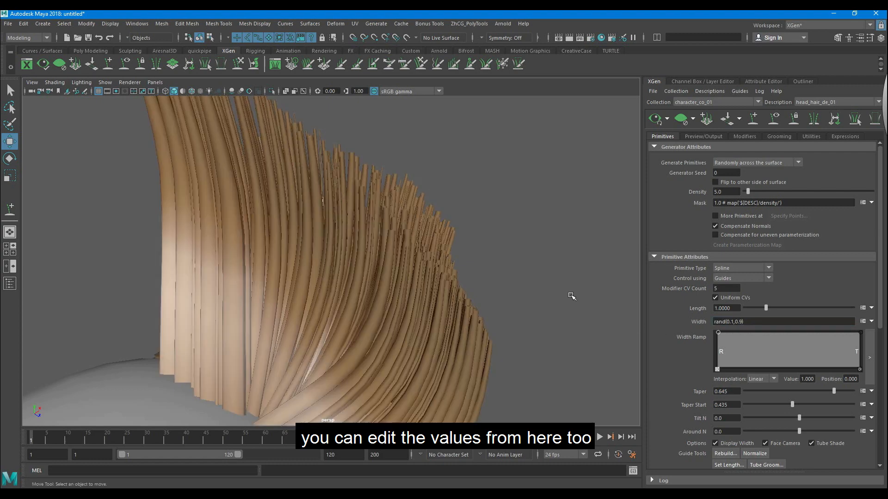
{"action": "left_click_drag", "start_coordinate": [572, 296], "coordinate": [430, 267]}
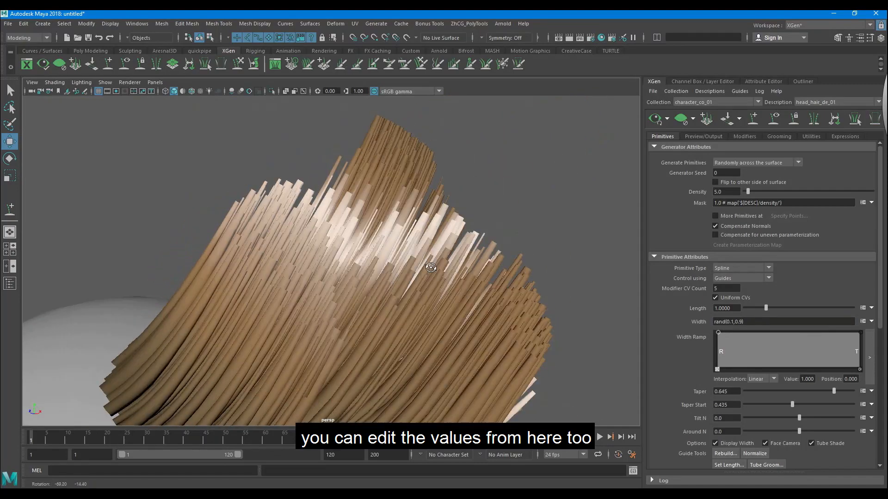
{"action": "left_click", "coordinate": [783, 322]}
{"action": "type", "text": "02"}
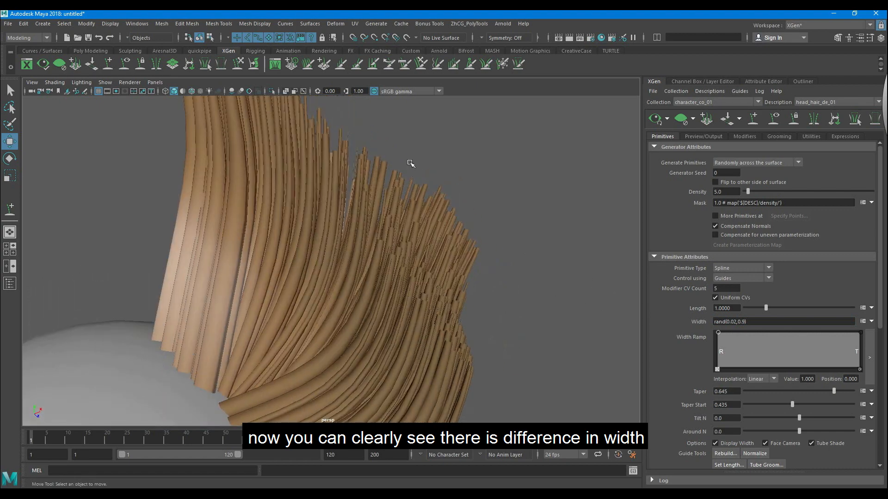
{"action": "left_click_drag", "start_coordinate": [411, 164], "coordinate": [374, 220]}
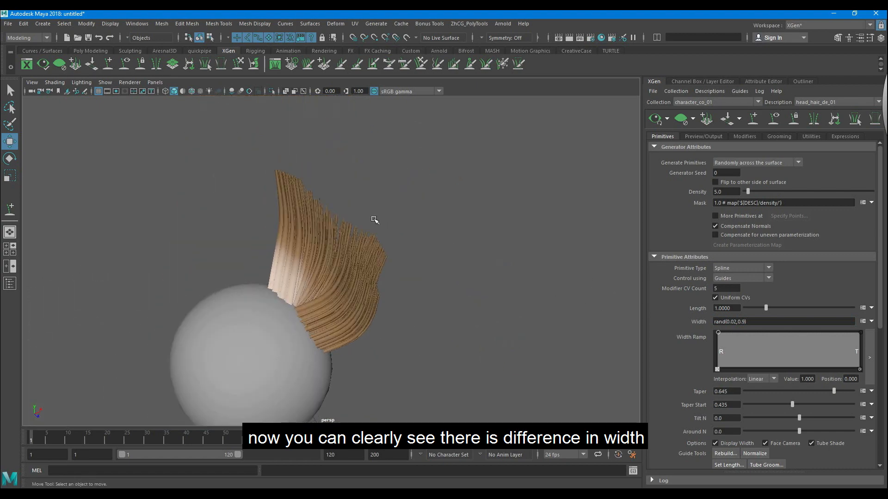
{"action": "left_click_drag", "start_coordinate": [373, 227], "coordinate": [402, 306]}
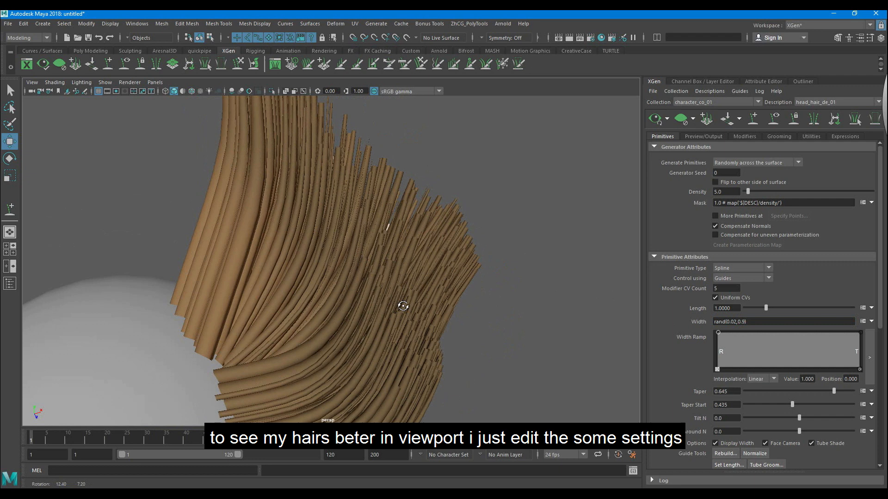
Enable Screen-space Ambient Occlusion in the Viewport 2.0 renderer options.
{"action": "left_click", "coordinate": [129, 82]}
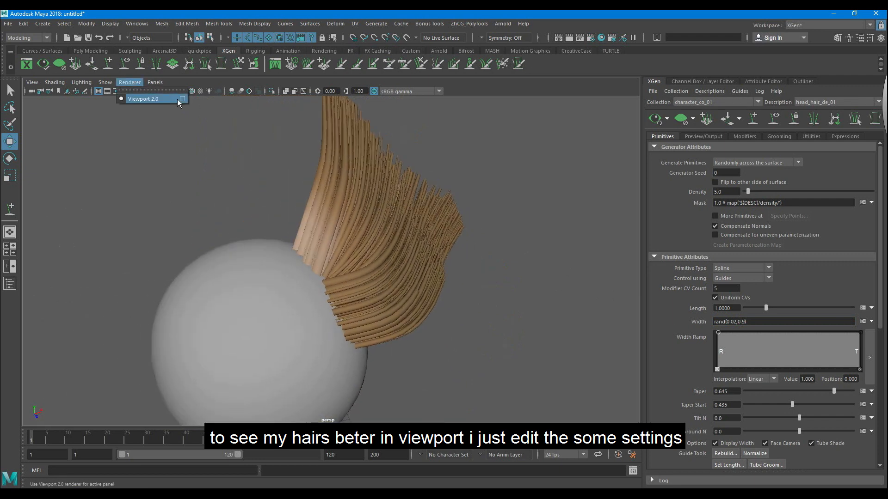
{"action": "left_click", "coordinate": [181, 99]}
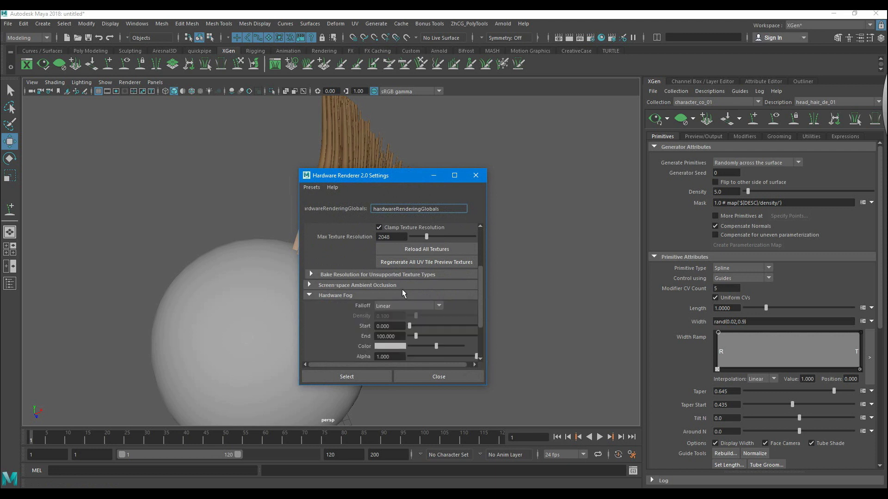
{"action": "left_click", "coordinate": [310, 285]}
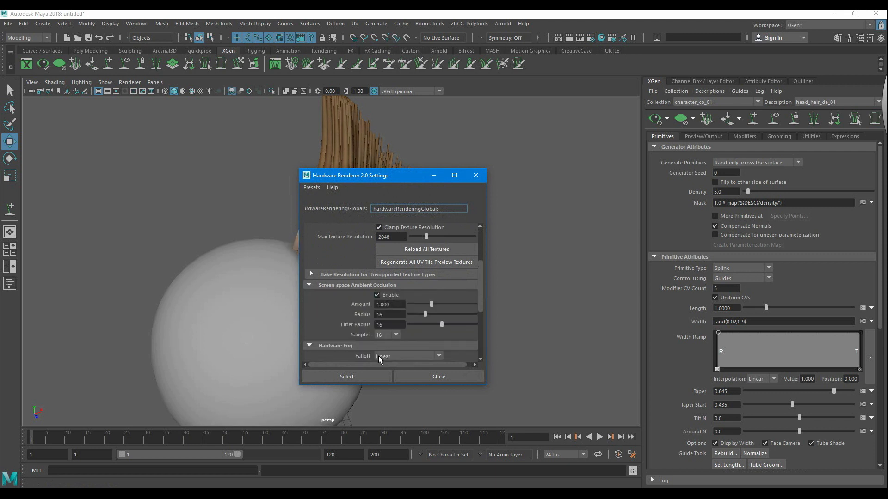
{"action": "left_click", "coordinate": [438, 376]}
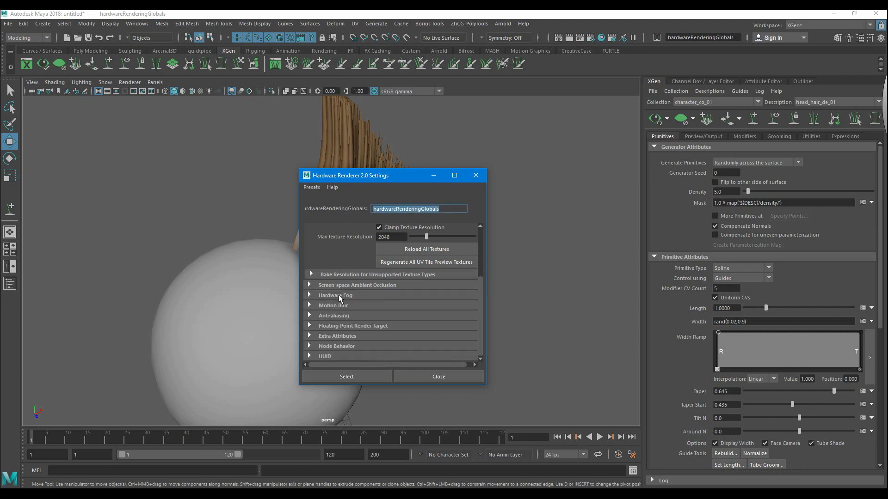
{"action": "mouse_move", "coordinate": [363, 307]}
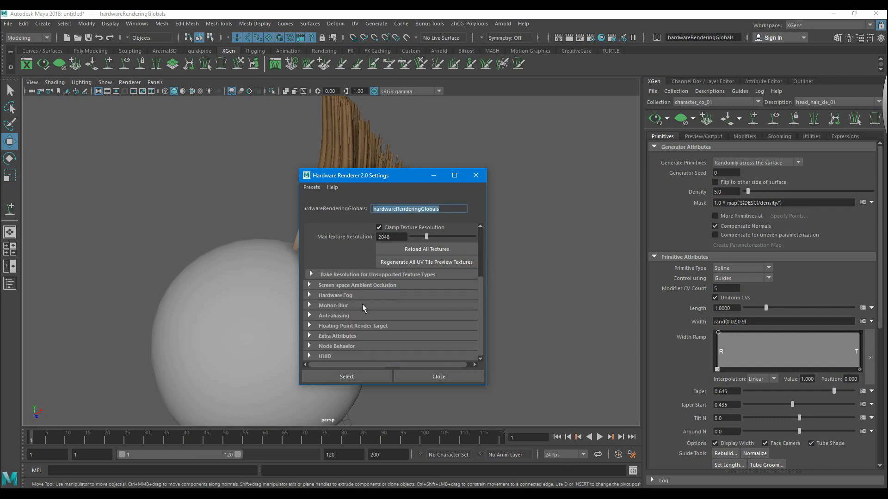
Turn on Multisampling Anti-aliasing with 8 samples and close the settings.
{"action": "left_click", "coordinate": [333, 315]}
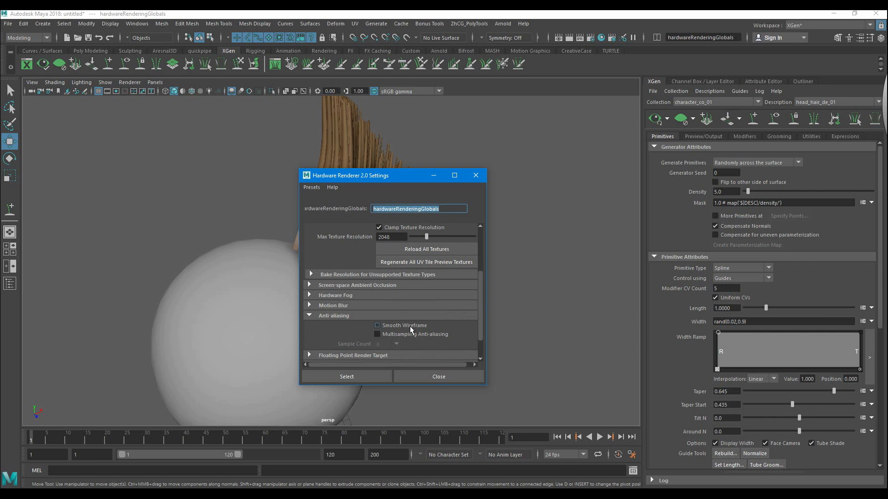
{"action": "left_click", "coordinate": [377, 334]}
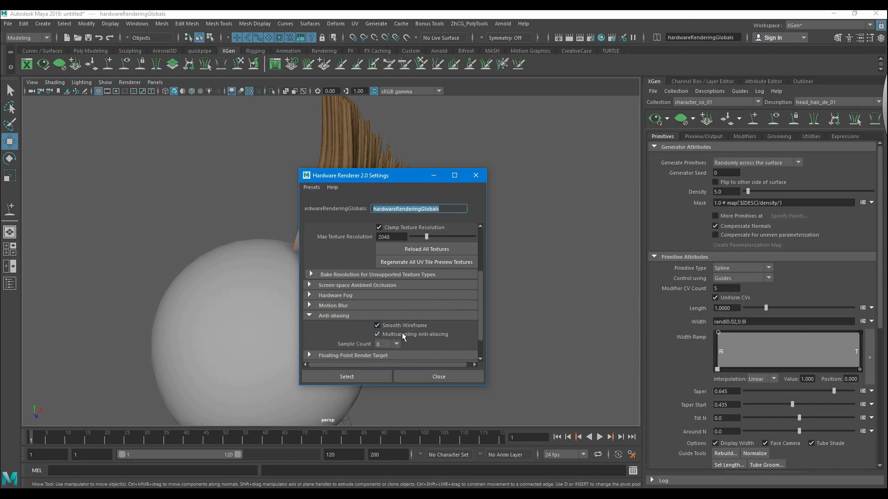
{"action": "left_click", "coordinate": [395, 343]}
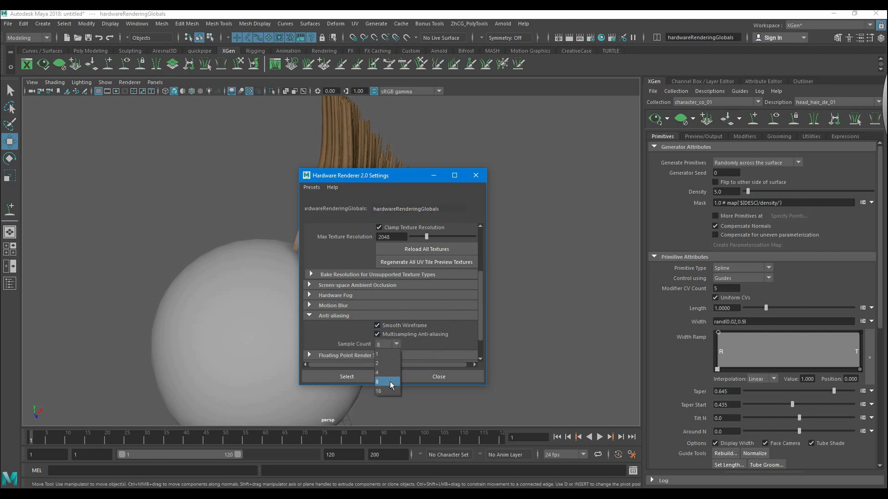
{"action": "left_click", "coordinate": [378, 381]}
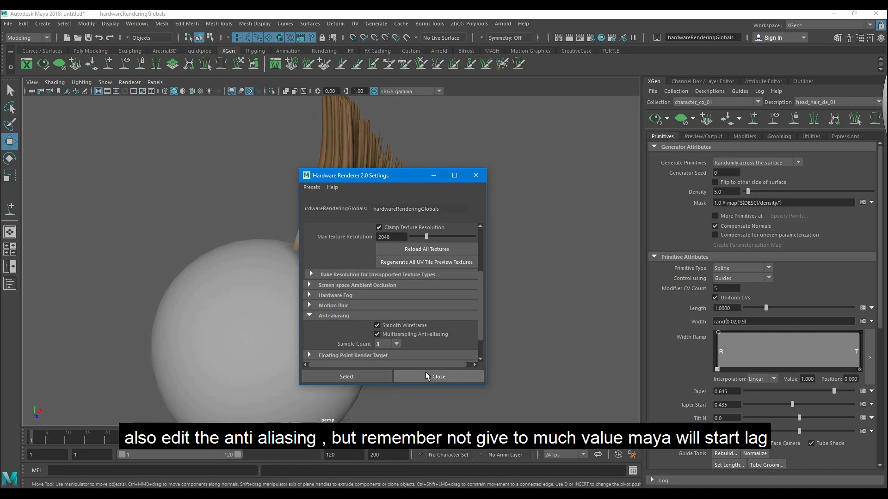
{"action": "left_click", "coordinate": [438, 376]}
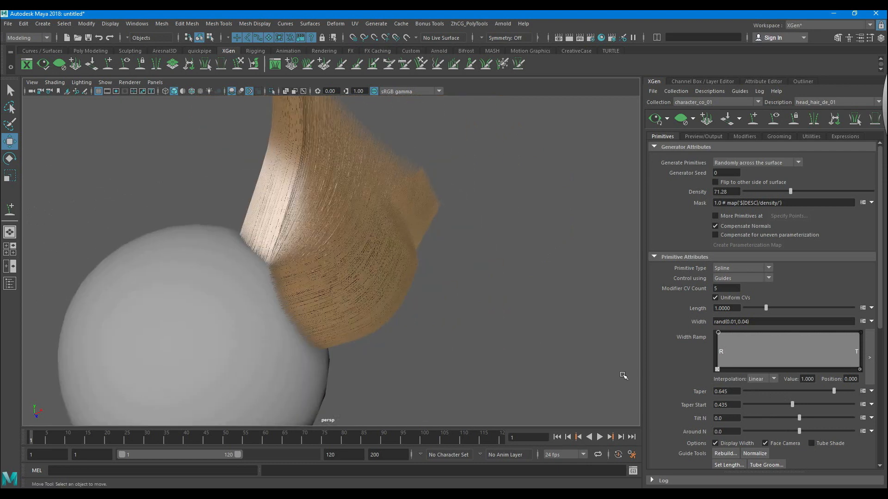
Toggle the Tube Shade checkbox in the XGen Primitive Attributes.
{"action": "left_click", "coordinate": [811, 443]}
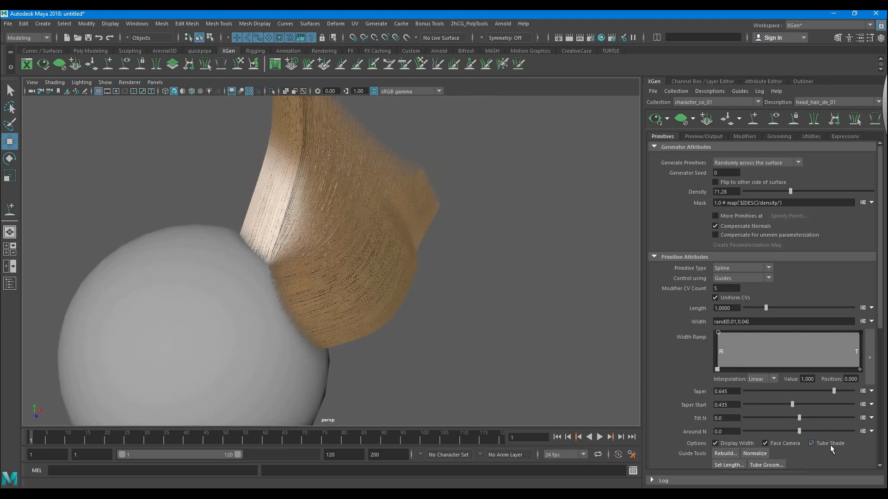